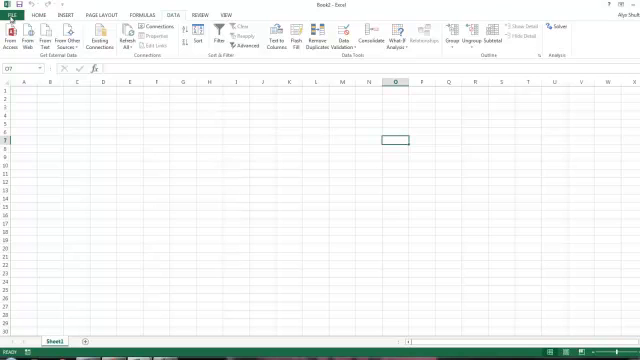
Step: Open Backstage view from the FILE tab to reach the recent workbooks page
left_click(14, 17)
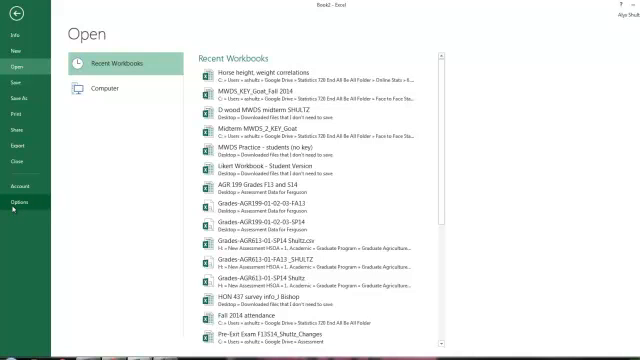
Step: Open Excel Options and go to the Add-Ins category
left_click(18, 204)
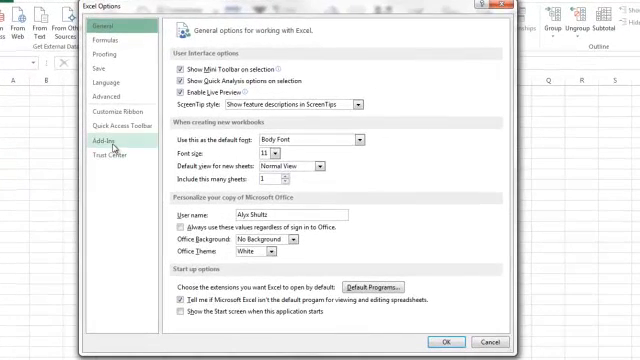
left_click(108, 148)
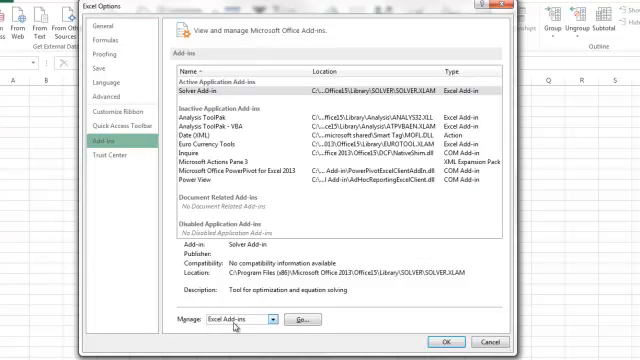
Step: Enable the Analysis ToolPak in the Excel Add-ins dialog
left_click(299, 318)
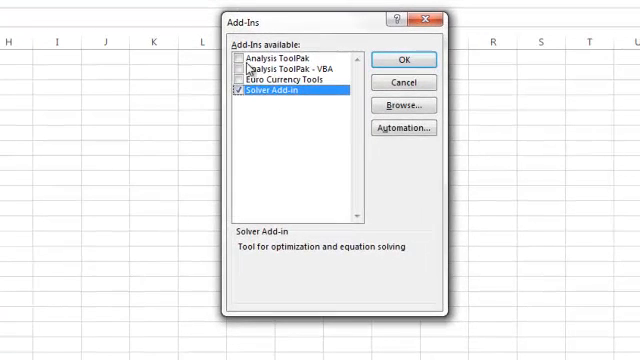
left_click(275, 60)
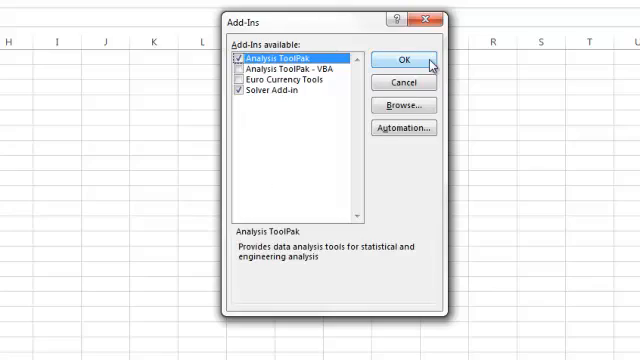
left_click(405, 60)
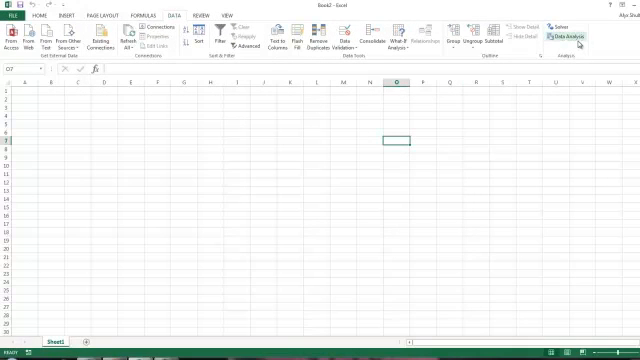
mouse_move(573, 37)
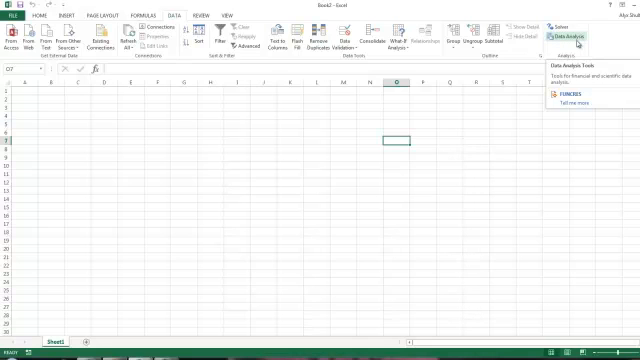
Step: Open Data Analysis from the DATA tab to list tools like Histogram and Regression
left_click(557, 38)
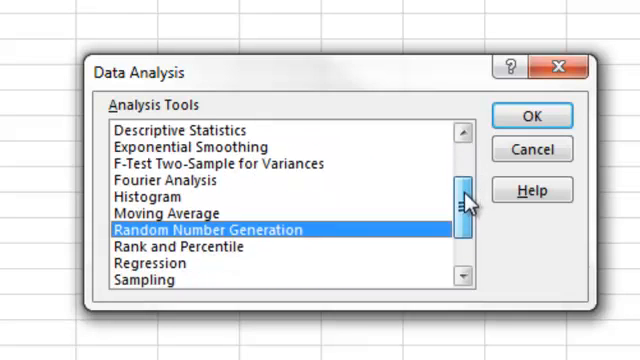
scroll("down", 3)
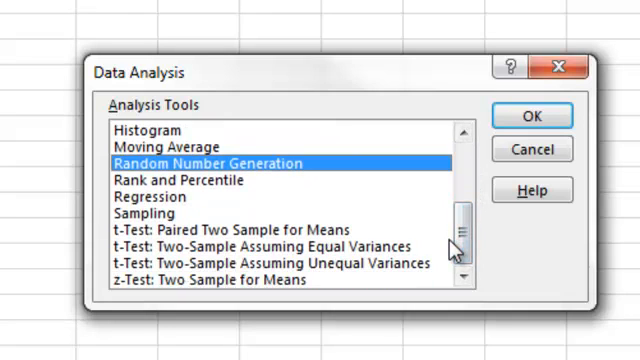